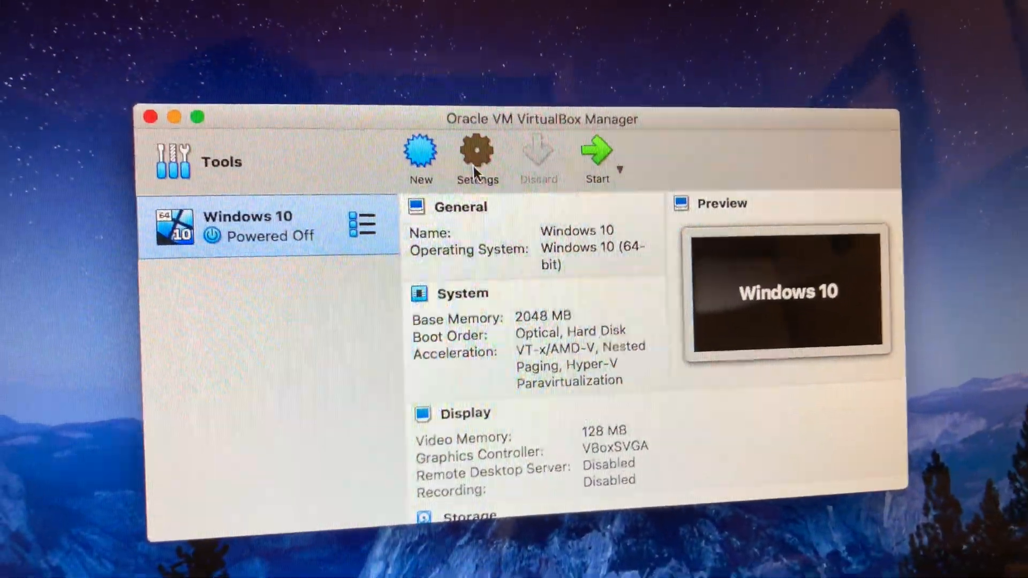
- Bring up the settings of the powered-off Windows 10 virtual machine
{"action": "left_click", "coordinate": [478, 157]}
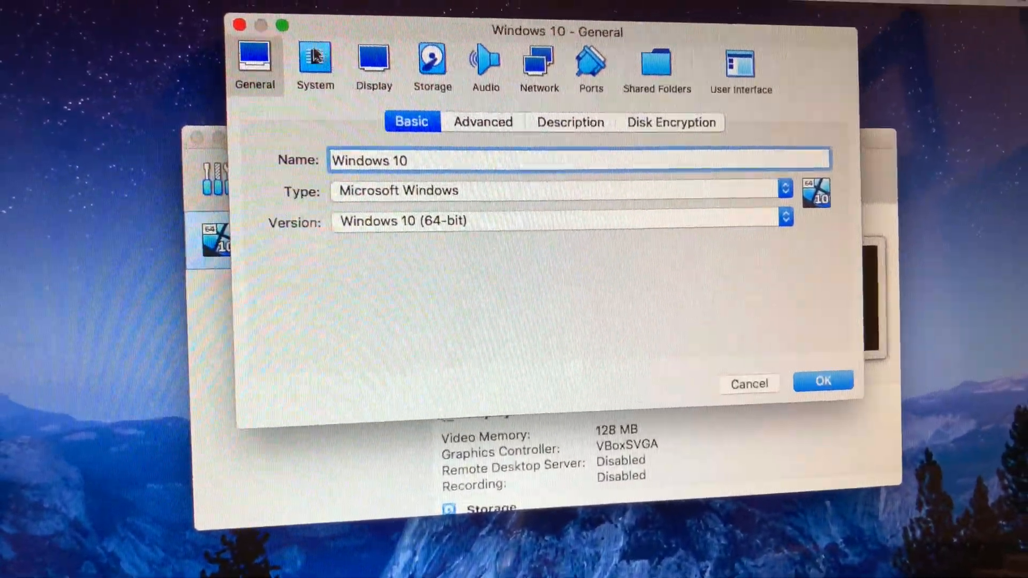
- Raise the base memory from 2048 MB to about 7445 MB on the System page
{"action": "left_click", "coordinate": [323, 71]}
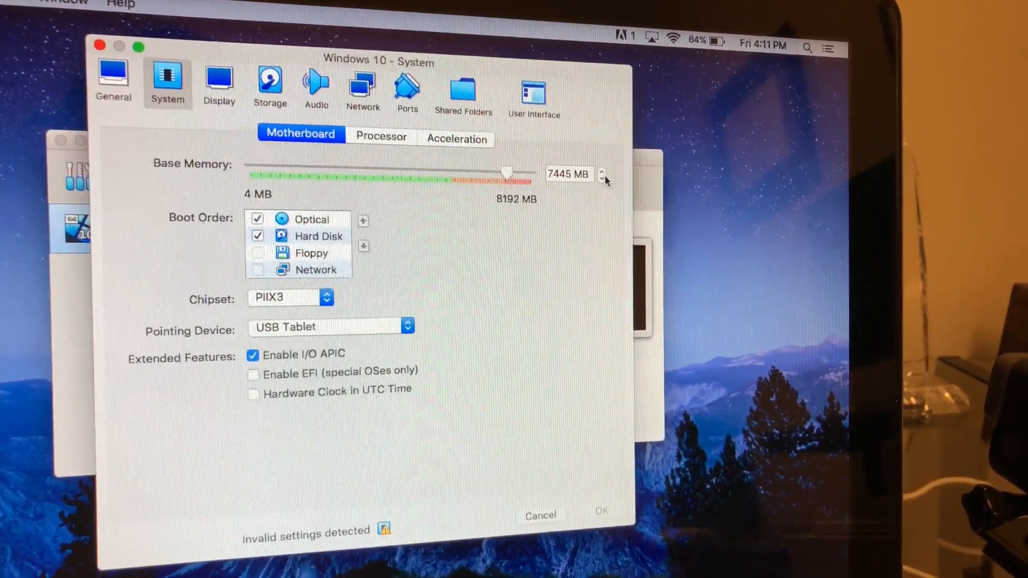
- Nudge the base memory with the stepper arrows until it reads 7372 MB
{"action": "left_click", "coordinate": [596, 182]}
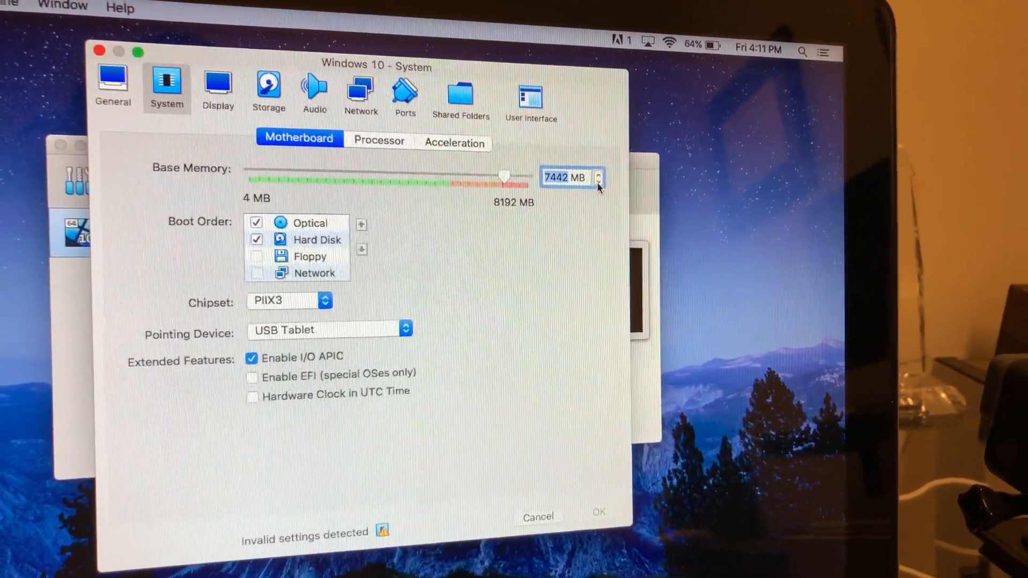
{"action": "left_click", "coordinate": [596, 182]}
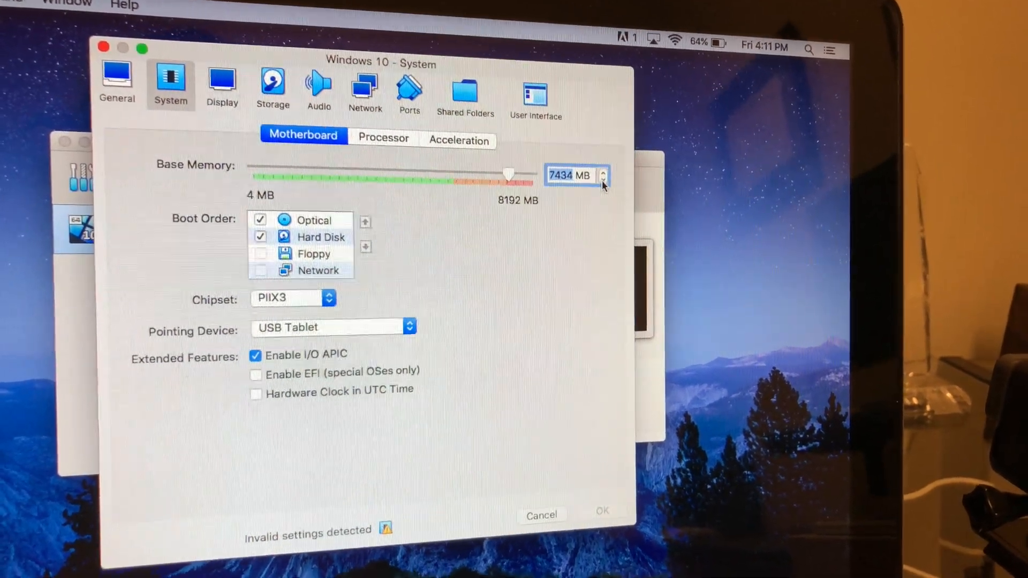
{"action": "left_click", "coordinate": [604, 182]}
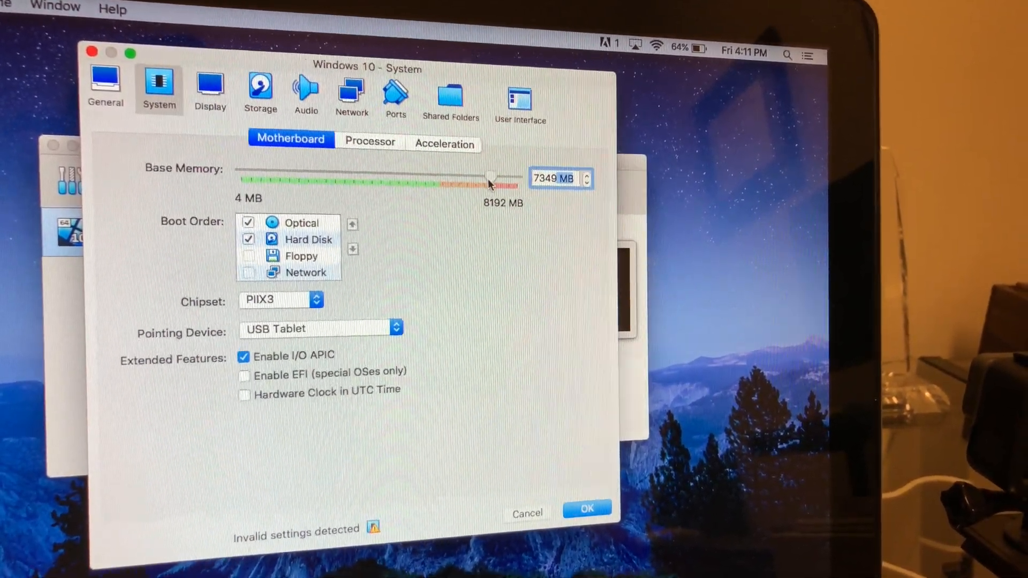
{"action": "left_click", "coordinate": [587, 183]}
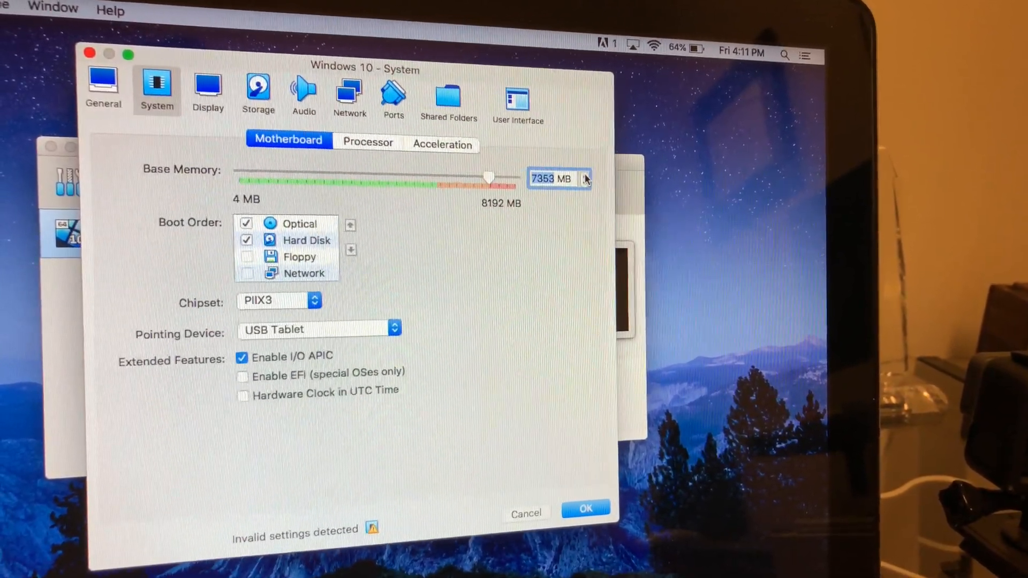
{"action": "left_click", "coordinate": [586, 176]}
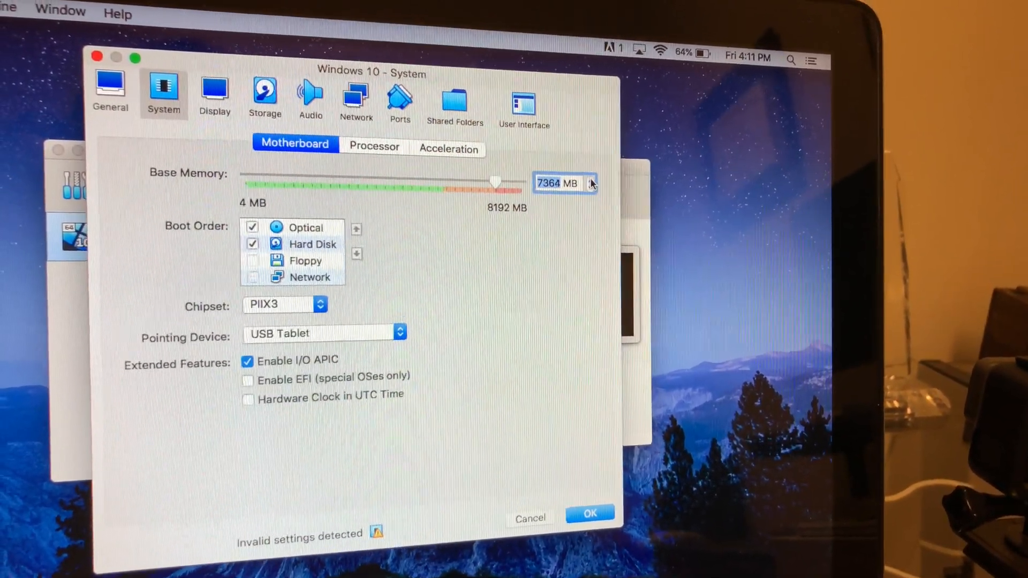
{"action": "left_click", "coordinate": [592, 179]}
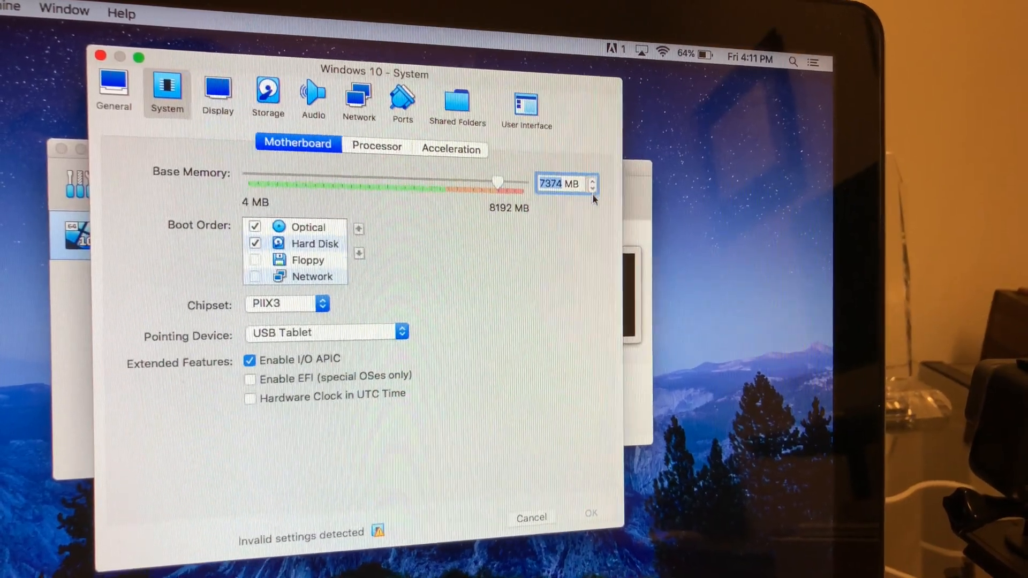
{"action": "left_click", "coordinate": [592, 190]}
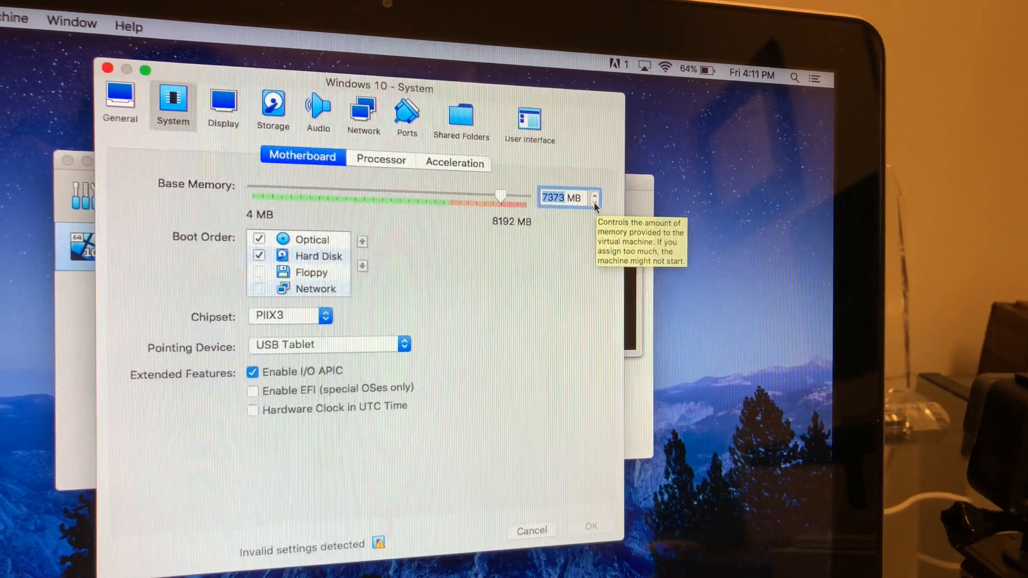
{"action": "left_click", "coordinate": [594, 202]}
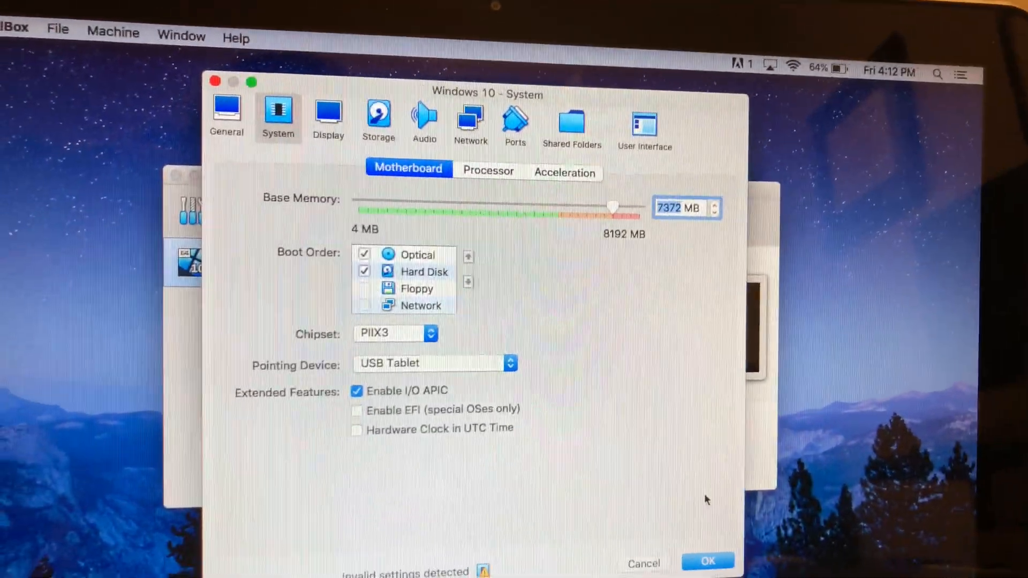
- Save the 7372 MB setting with OK and start the Windows 10 VM booting
{"action": "left_click", "coordinate": [706, 562]}
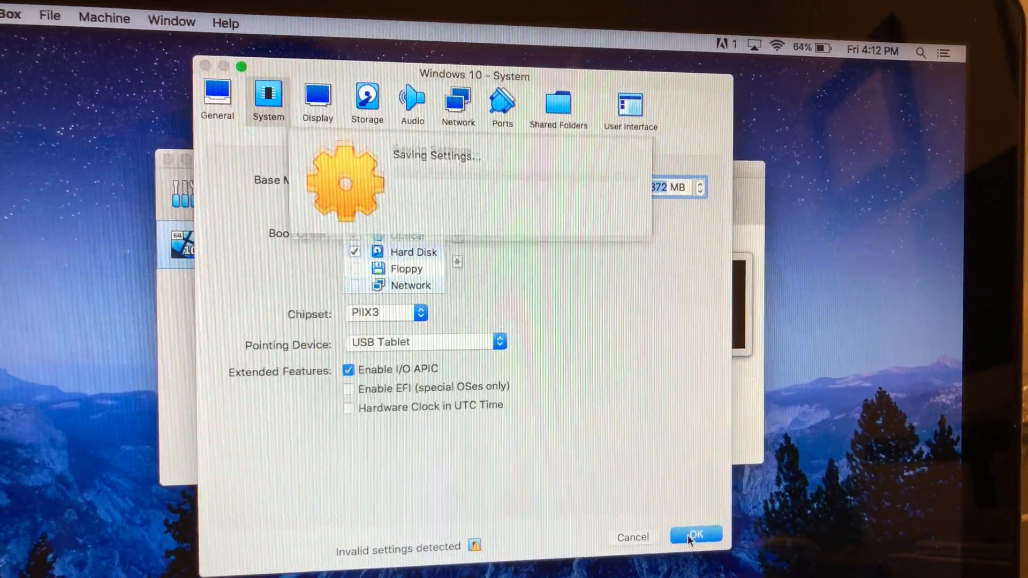
{"action": "left_click", "coordinate": [695, 536]}
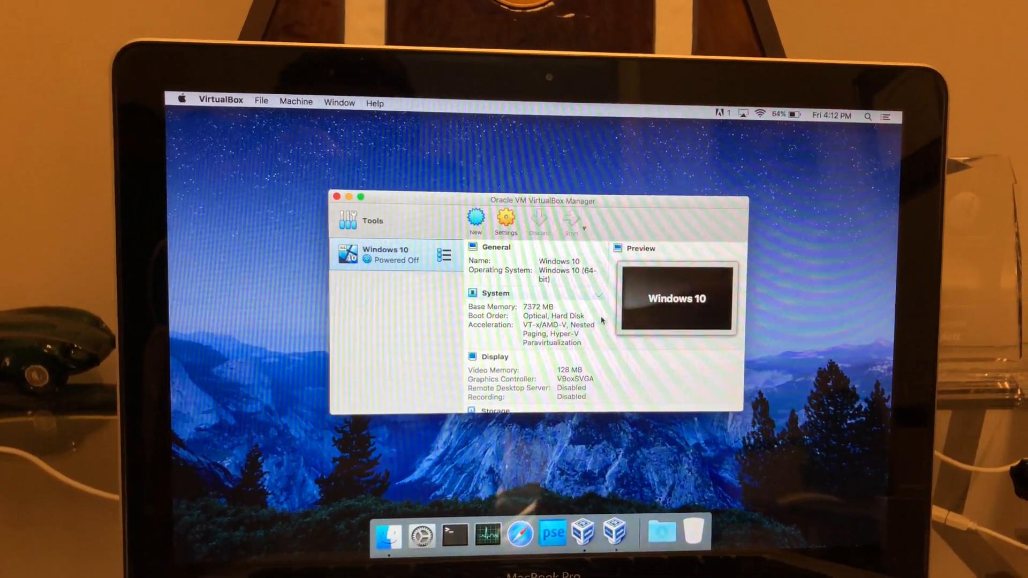
{"action": "left_click", "coordinate": [570, 220]}
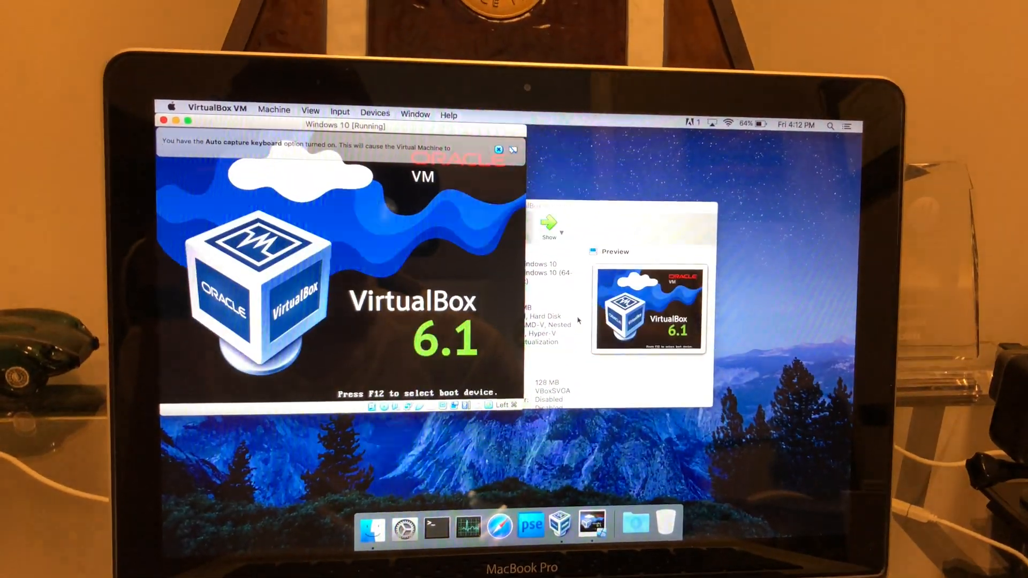